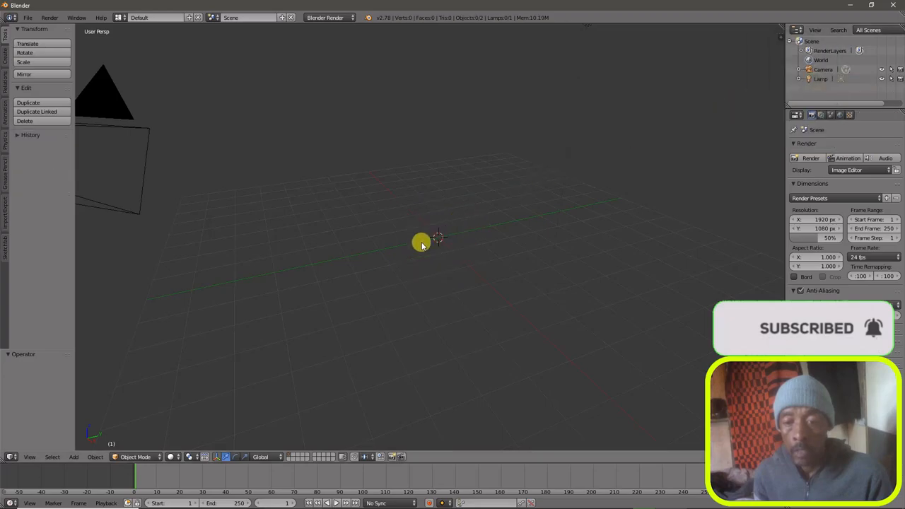
- Add a UV sphere from the Add > Mesh menu and scale it up to about 7.86
{"action": "left_click", "coordinate": [75, 457]}
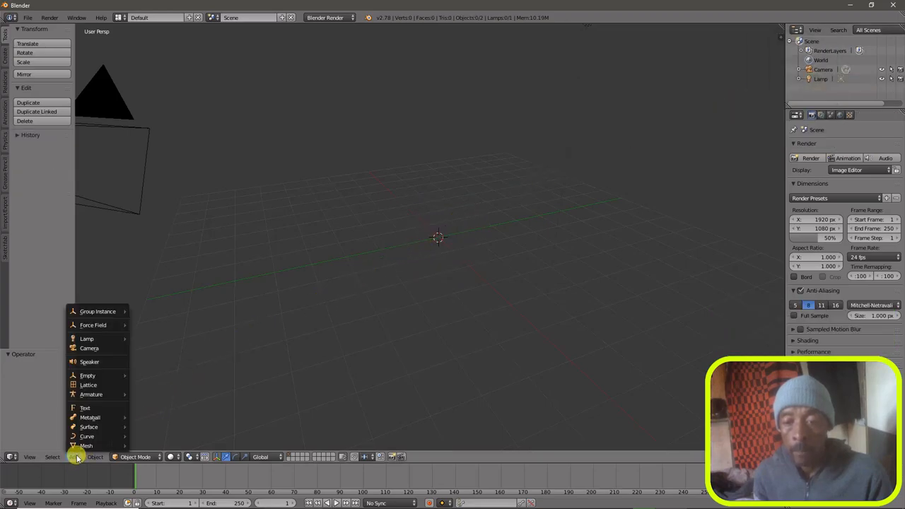
{"action": "mouse_move", "coordinate": [86, 446]}
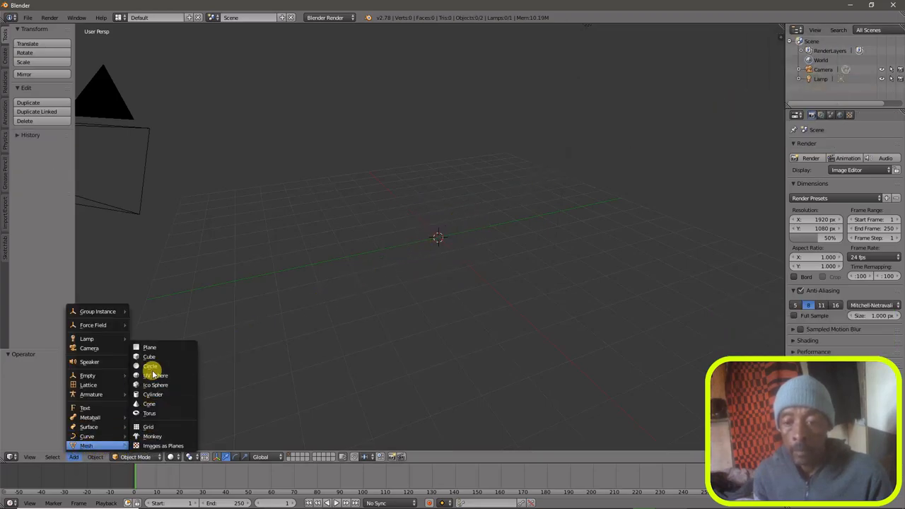
{"action": "left_click", "coordinate": [157, 375]}
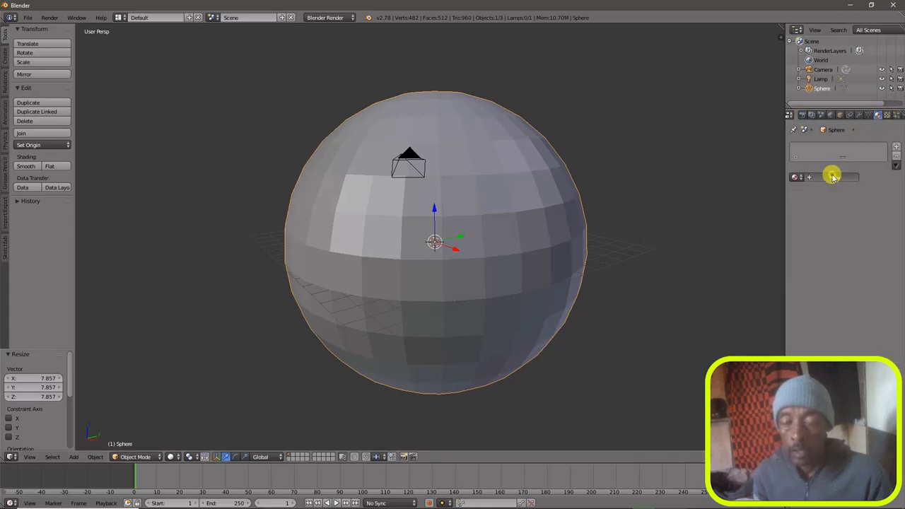
- Create a new material and an Image or Movie texture for the sphere, then show its modifier settings
{"action": "left_click", "coordinate": [835, 177]}
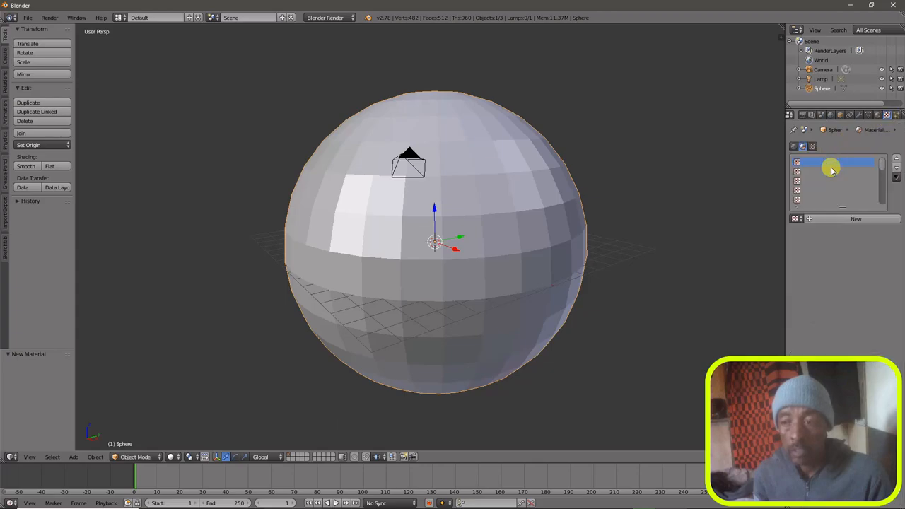
{"action": "left_click", "coordinate": [864, 116]}
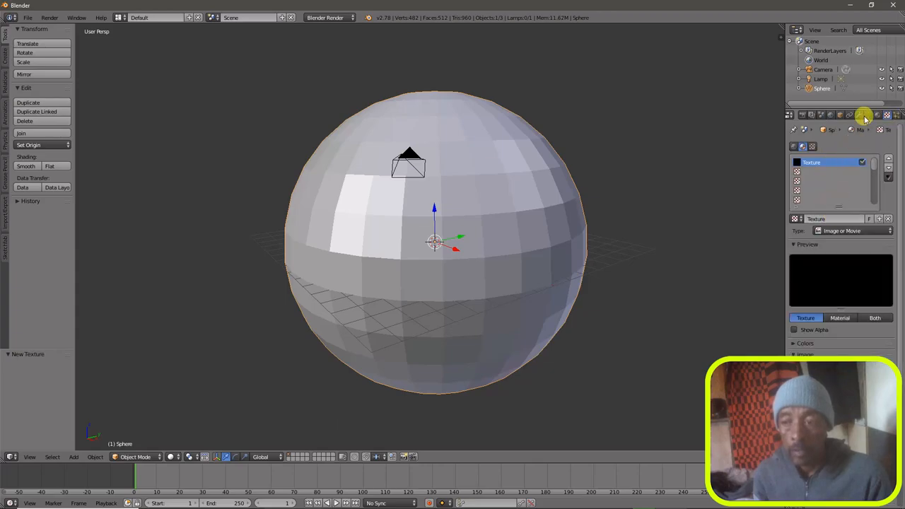
{"action": "left_click", "coordinate": [865, 114]}
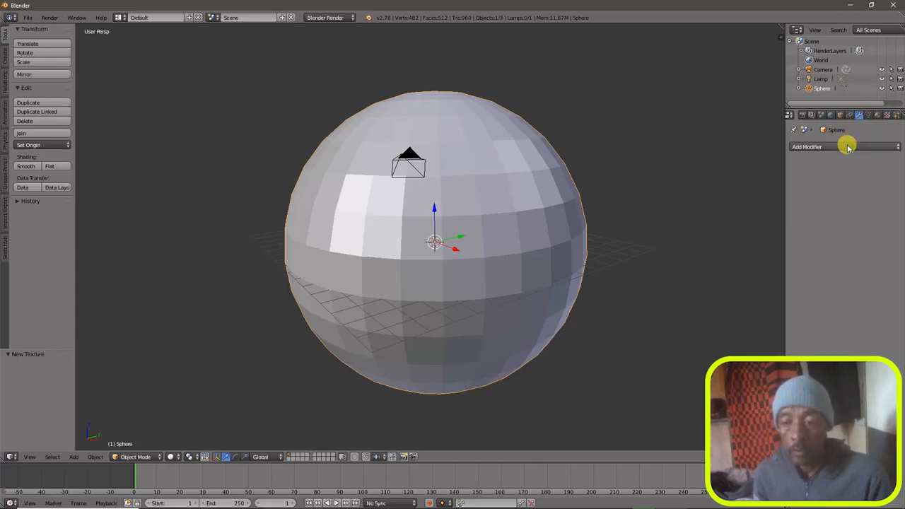
{"action": "left_click", "coordinate": [807, 147]}
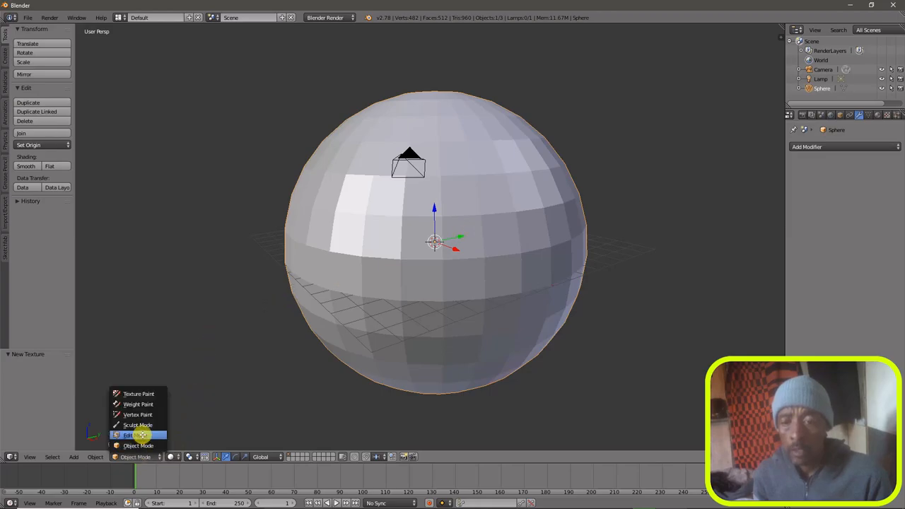
- In Edit Mode, box-select and delete the bottom-half vertices, leaving a solid-shaded dome
{"action": "left_click", "coordinate": [129, 435]}
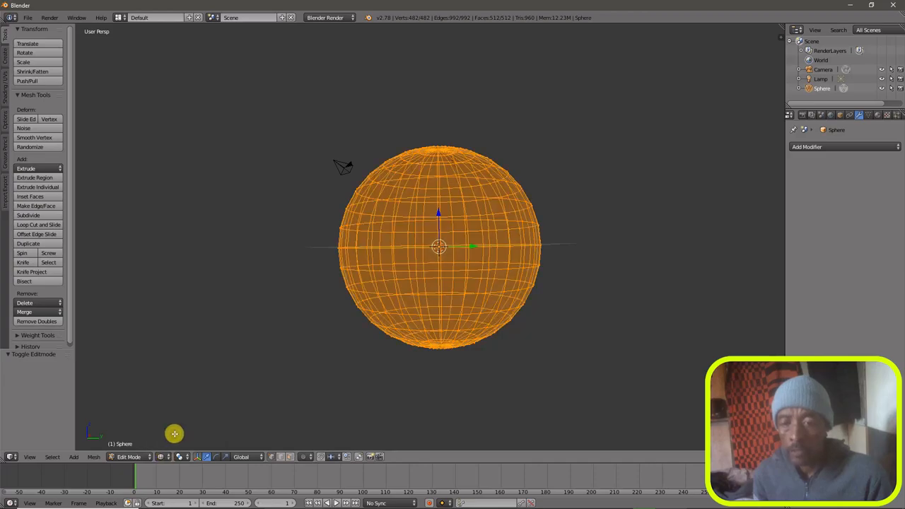
{"action": "mouse_move", "coordinate": [464, 283]}
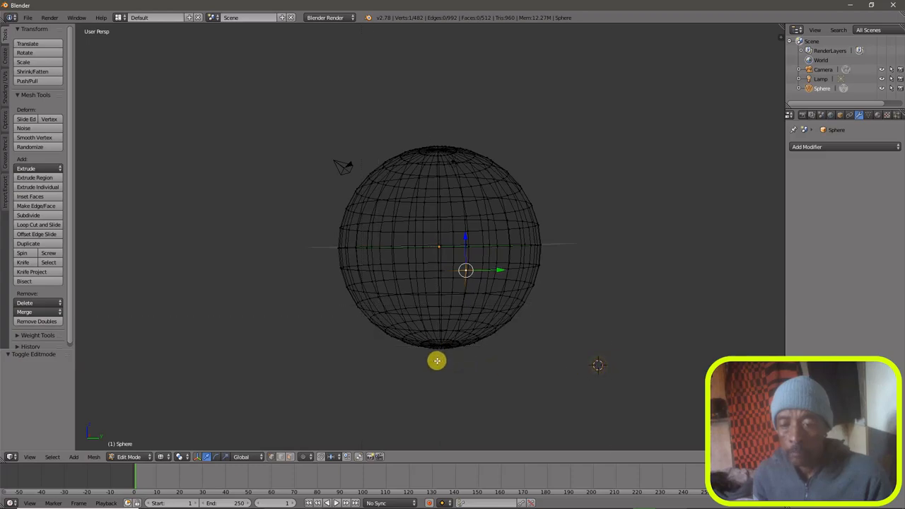
{"action": "mouse_move", "coordinate": [526, 353]}
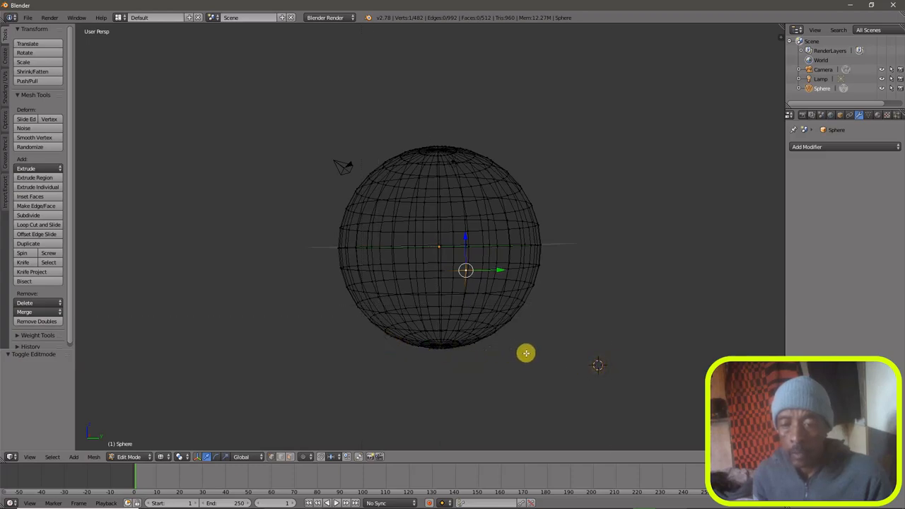
{"action": "left_click_drag", "start_coordinate": [526, 353], "coordinate": [314, 253]}
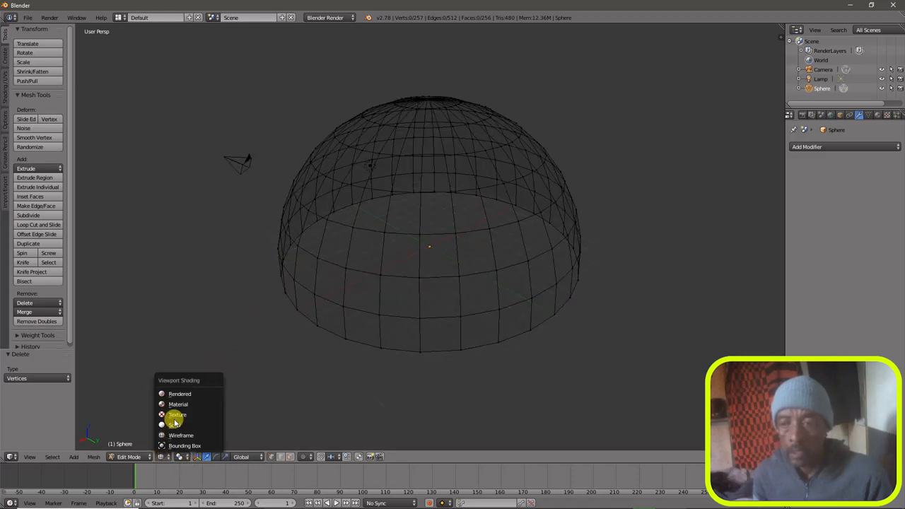
{"action": "left_click", "coordinate": [177, 415]}
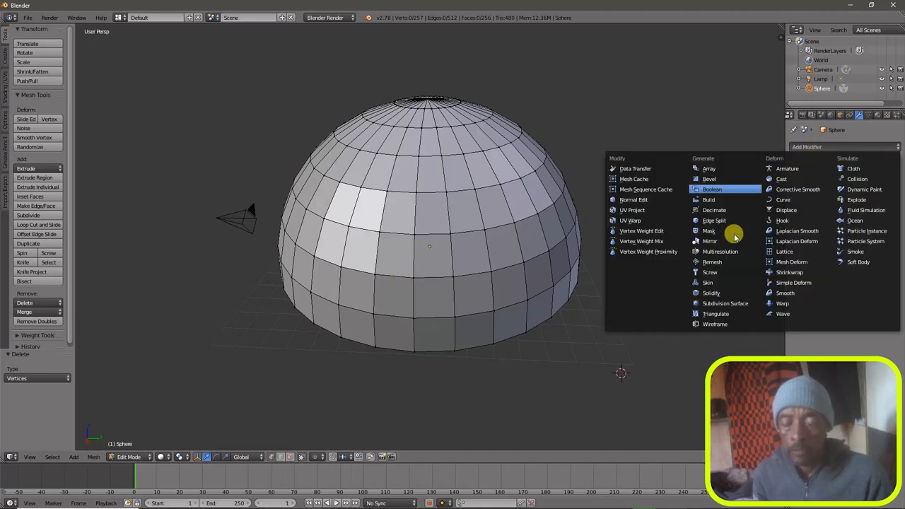
- Add a Subdivision Surface modifier to smooth the dome and return to Edit Mode
{"action": "left_click", "coordinate": [726, 303]}
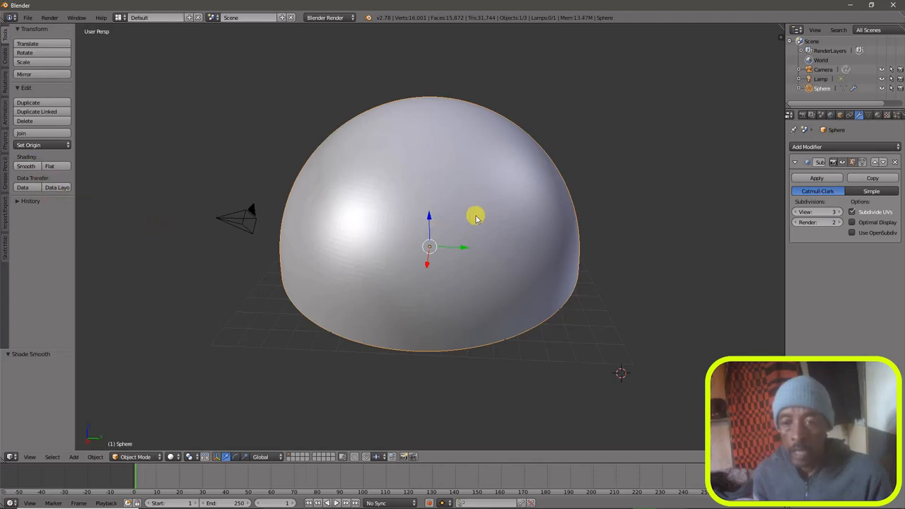
{"action": "left_click_drag", "start_coordinate": [474, 219], "coordinate": [502, 156]}
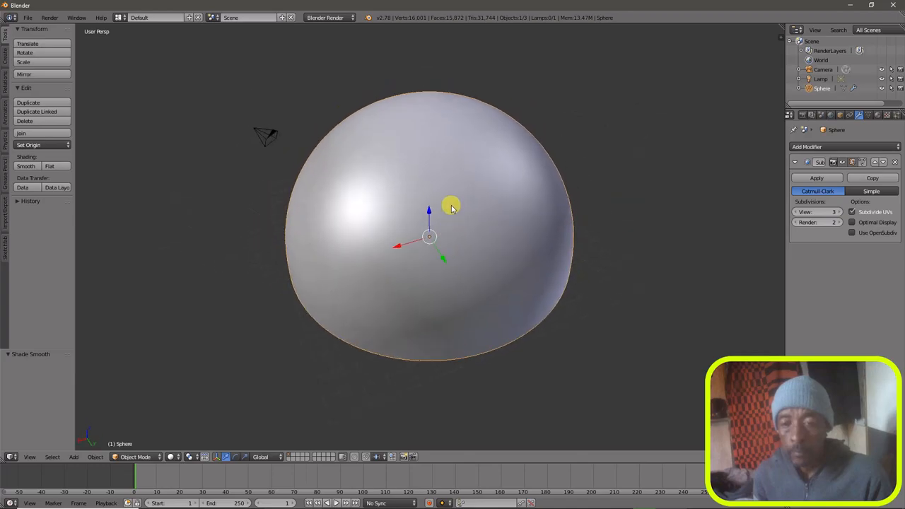
{"action": "left_click", "coordinate": [135, 457]}
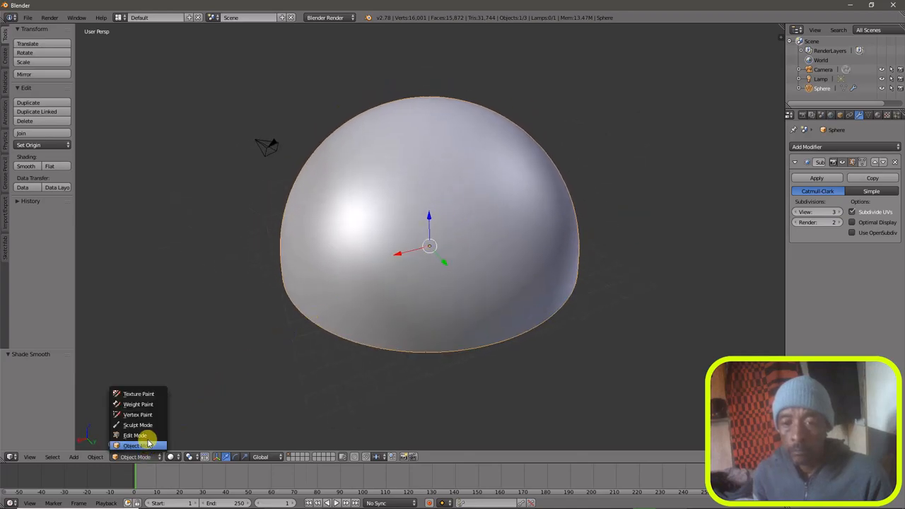
{"action": "left_click", "coordinate": [135, 435]}
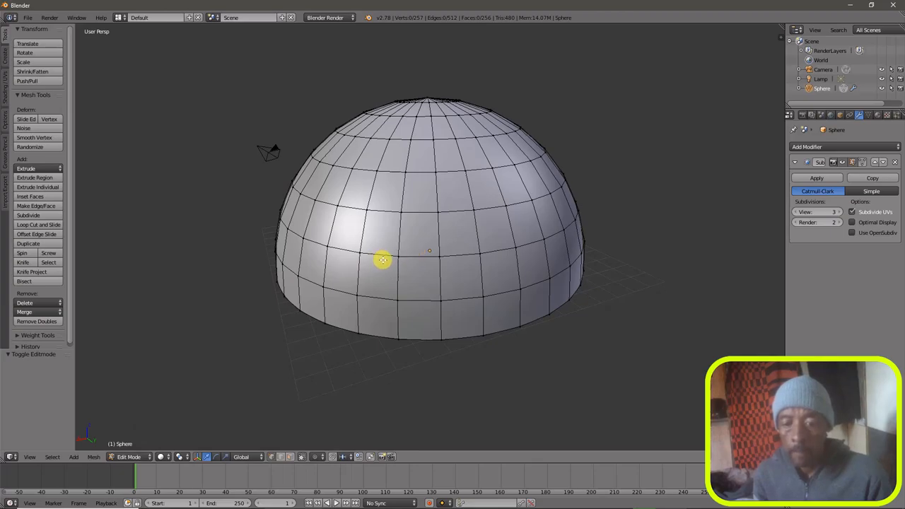
- Select all vertices, show a UV/Image Editor below, and unwrap the dome via Mesh > UV Unwrap
{"action": "key", "text": "a"}
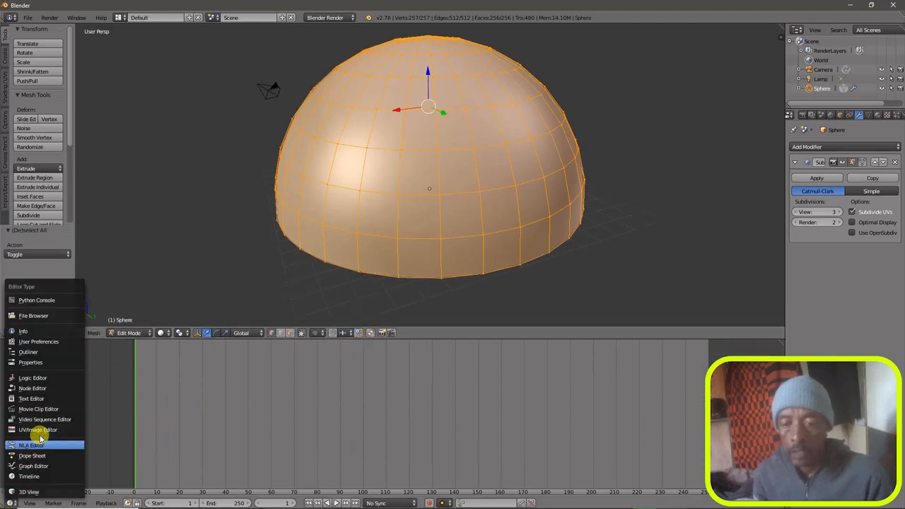
{"action": "left_click", "coordinate": [38, 429]}
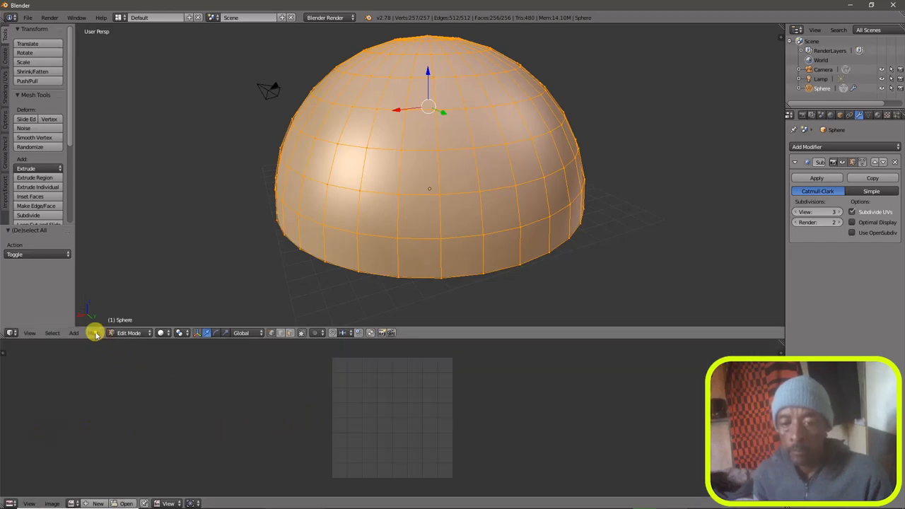
{"action": "left_click", "coordinate": [93, 332]}
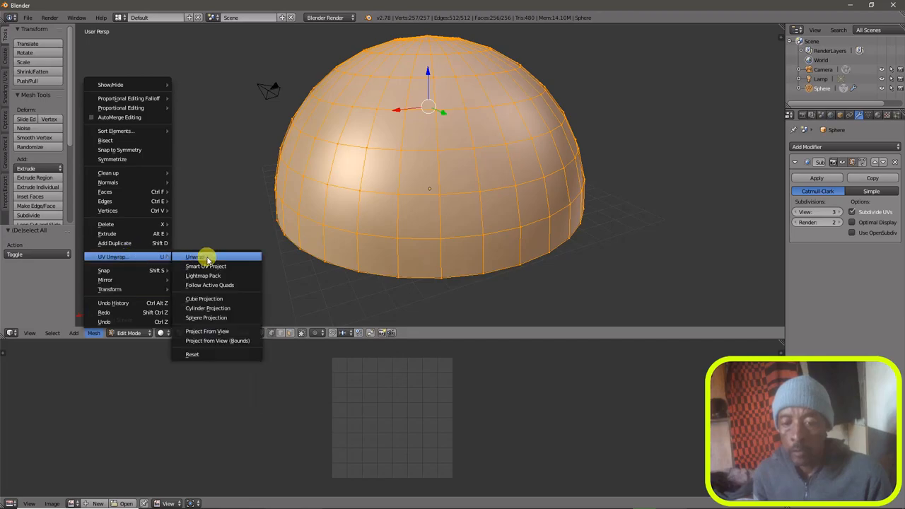
{"action": "left_click", "coordinate": [194, 256]}
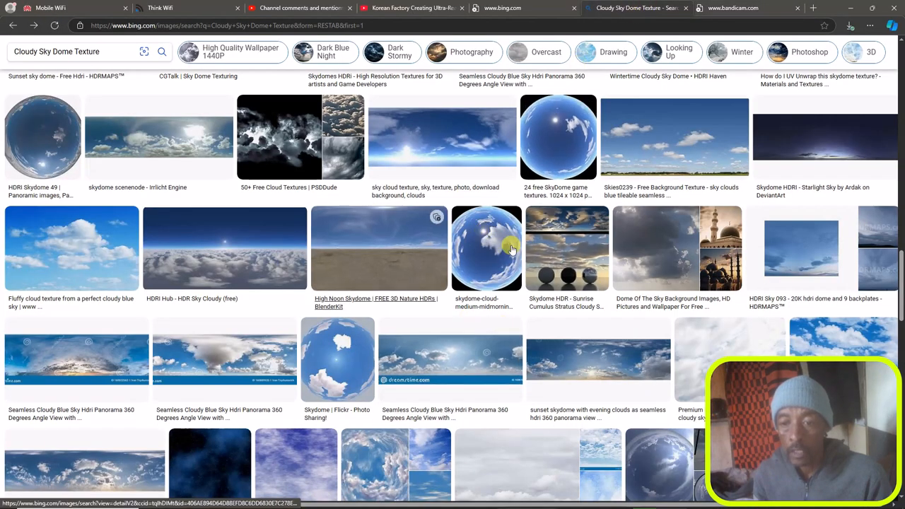
- Scroll the Cloudy Sky Dome Texture results and open the '24 free SkyDome game textures' image
{"action": "scroll", "scroll_direction": "down", "scroll_amount": 3}
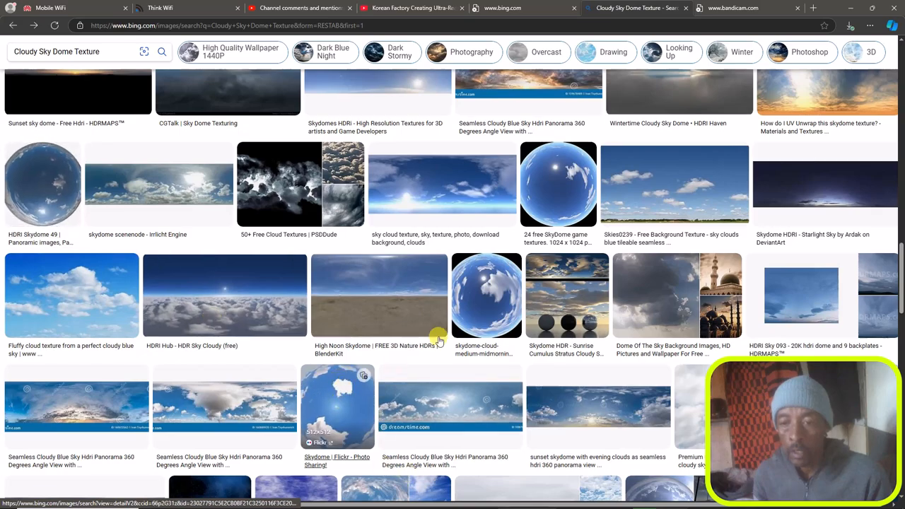
{"action": "mouse_move", "coordinate": [559, 198]}
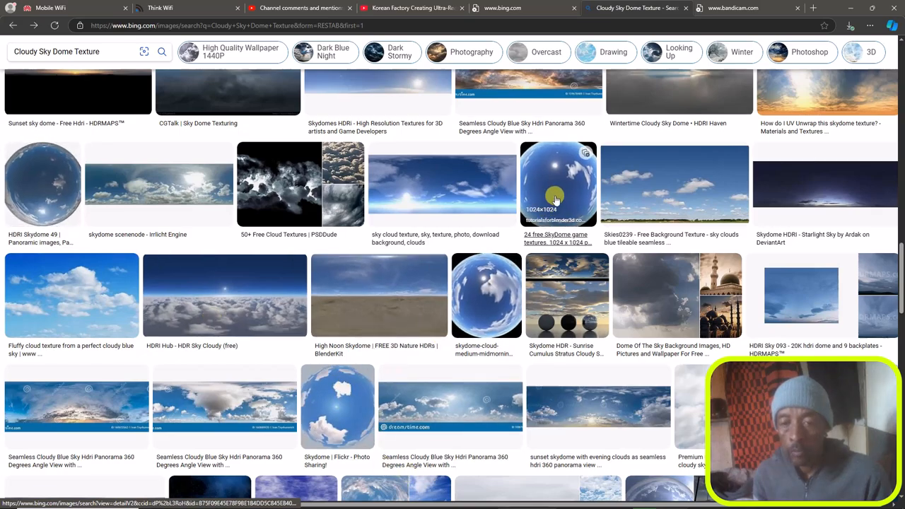
{"action": "left_click", "coordinate": [286, 502]}
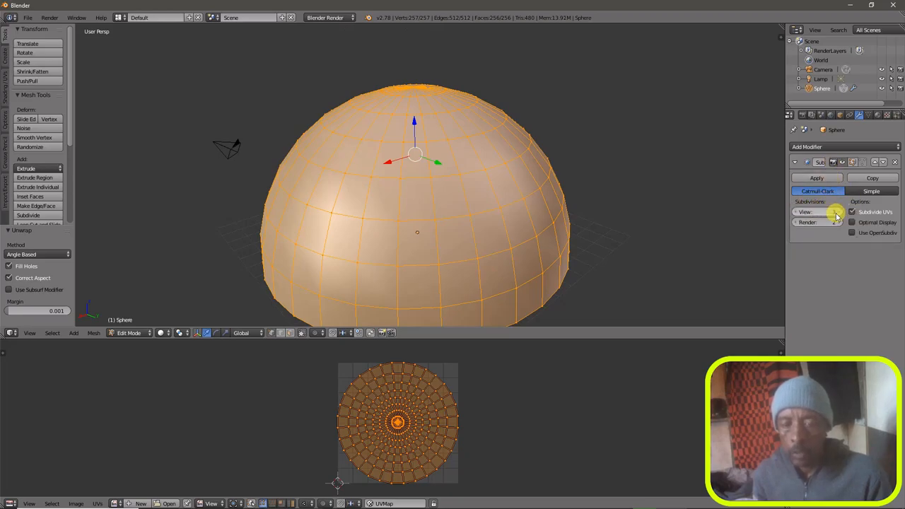
- Set Subsurf View to 3, apply the modifier in Object Mode, then return to Edit Mode
{"action": "left_click", "coordinate": [834, 211]}
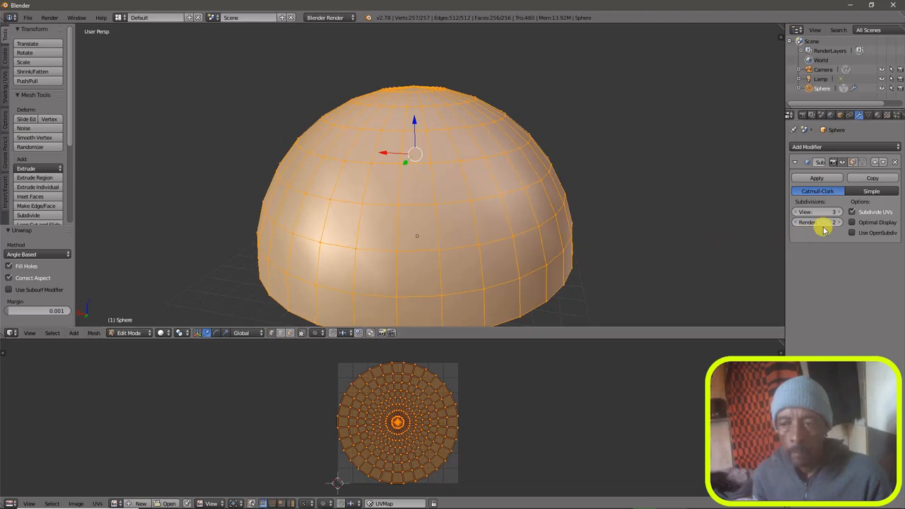
{"action": "mouse_move", "coordinate": [817, 212]}
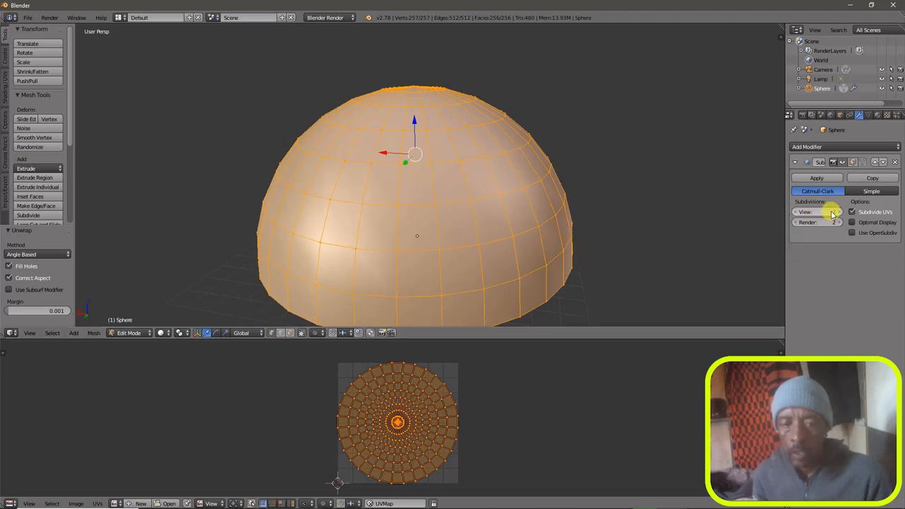
{"action": "left_click", "coordinate": [129, 333]}
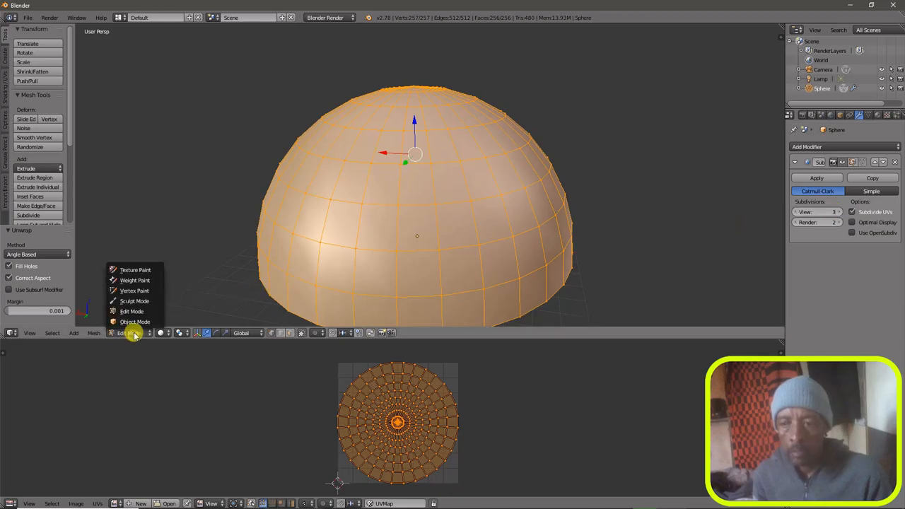
{"action": "left_click", "coordinate": [135, 322]}
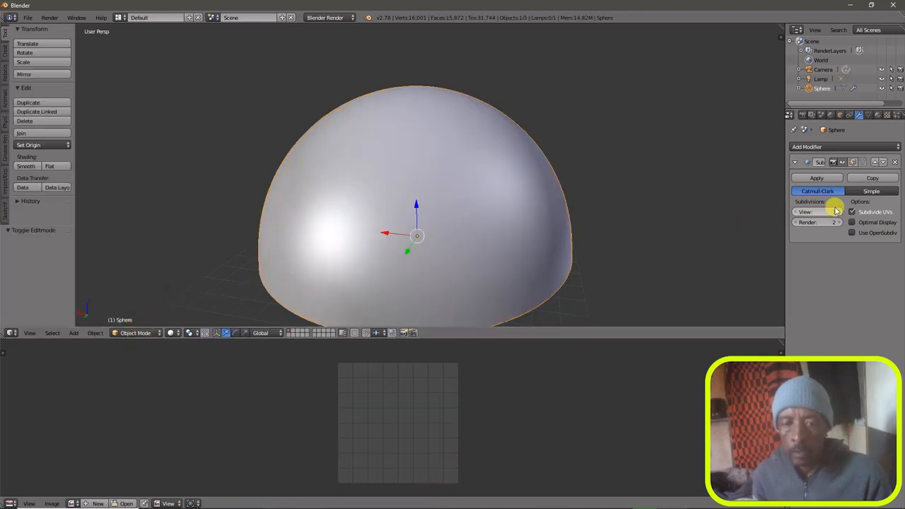
{"action": "left_click", "coordinate": [816, 178]}
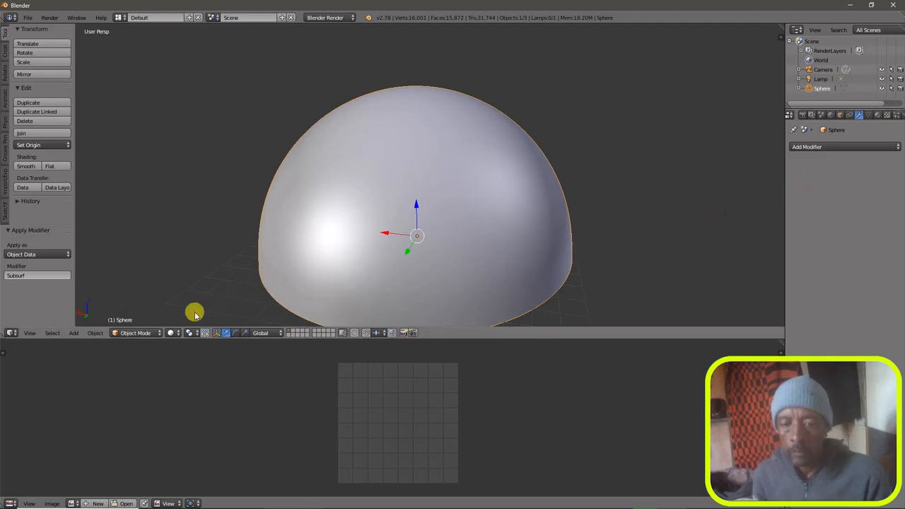
{"action": "left_click", "coordinate": [135, 333]}
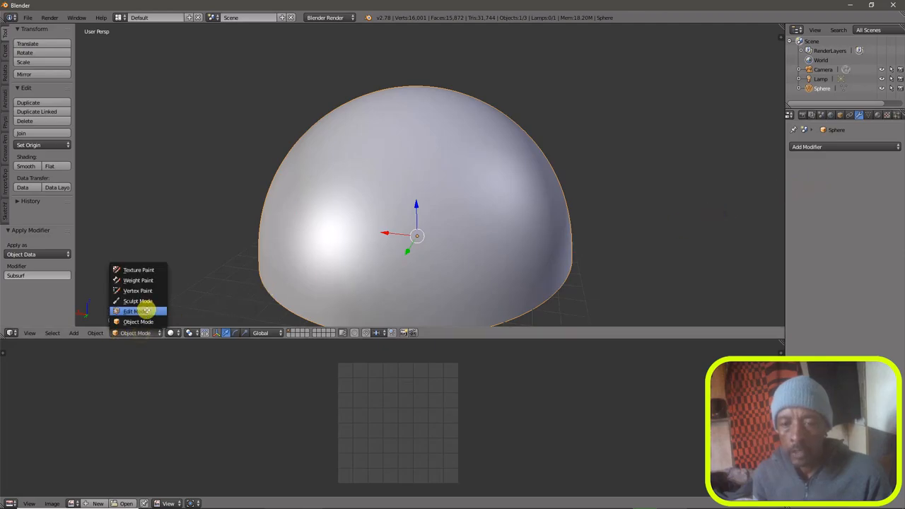
{"action": "left_click", "coordinate": [130, 311]}
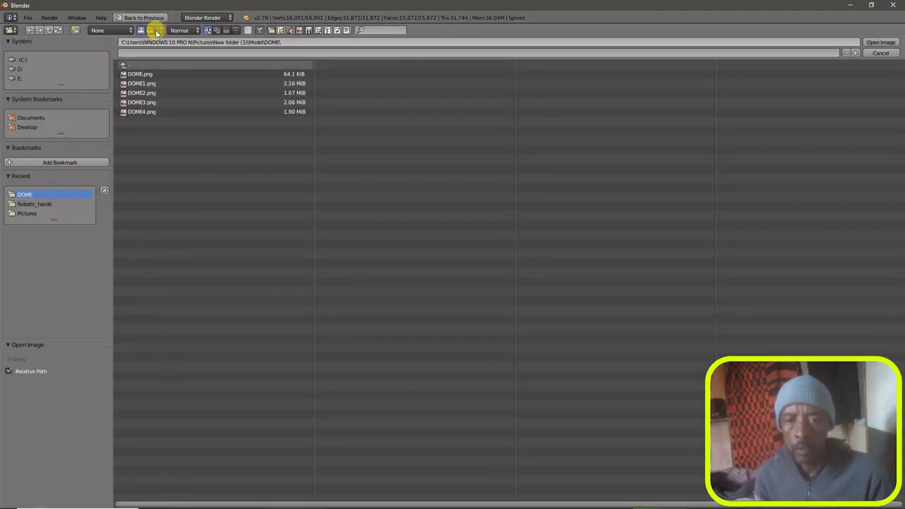
- Load DOME2.png from thumbnails into the UV/Image Editor and switch back to Object Mode
{"action": "left_click", "coordinate": [155, 30]}
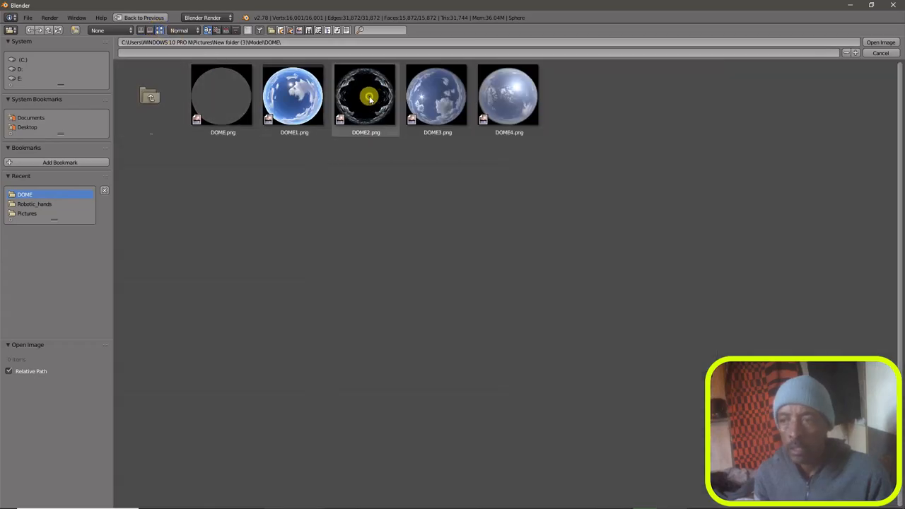
{"action": "left_click", "coordinate": [366, 96]}
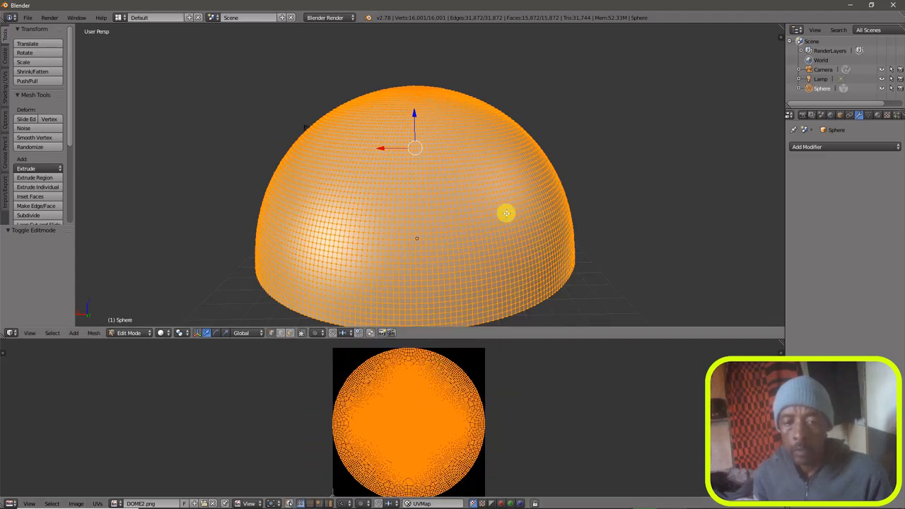
{"action": "left_click", "coordinate": [127, 333]}
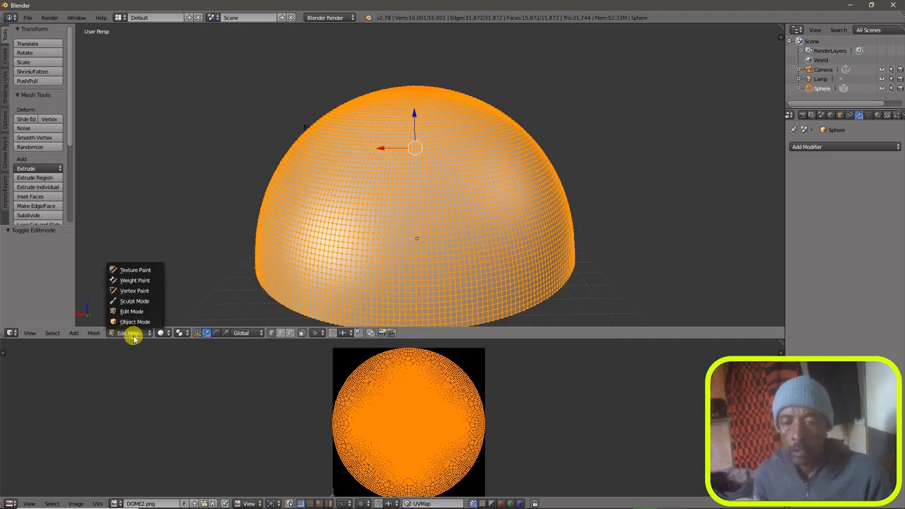
{"action": "left_click", "coordinate": [135, 322]}
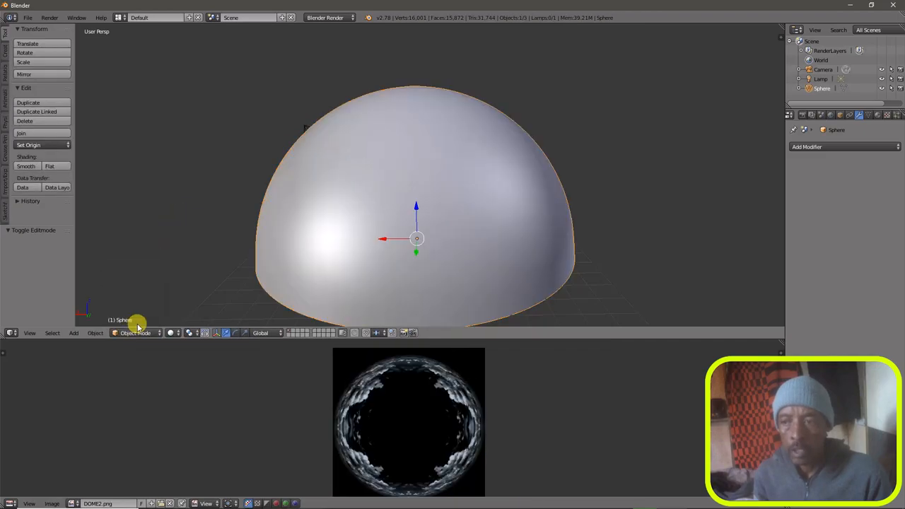
- Set the texture's image to DOME2.png from the DOME folder and switch viewport shading to Texture
{"action": "left_click", "coordinate": [880, 114]}
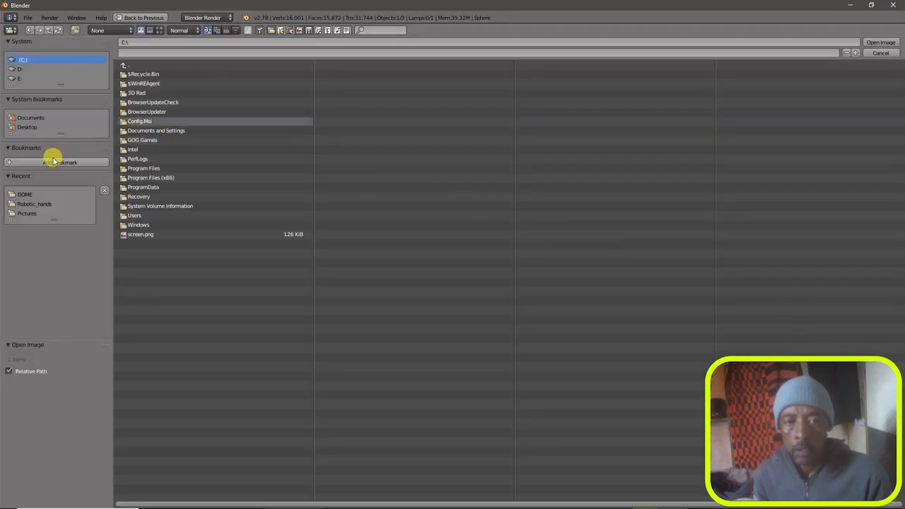
{"action": "double_click", "coordinate": [24, 194]}
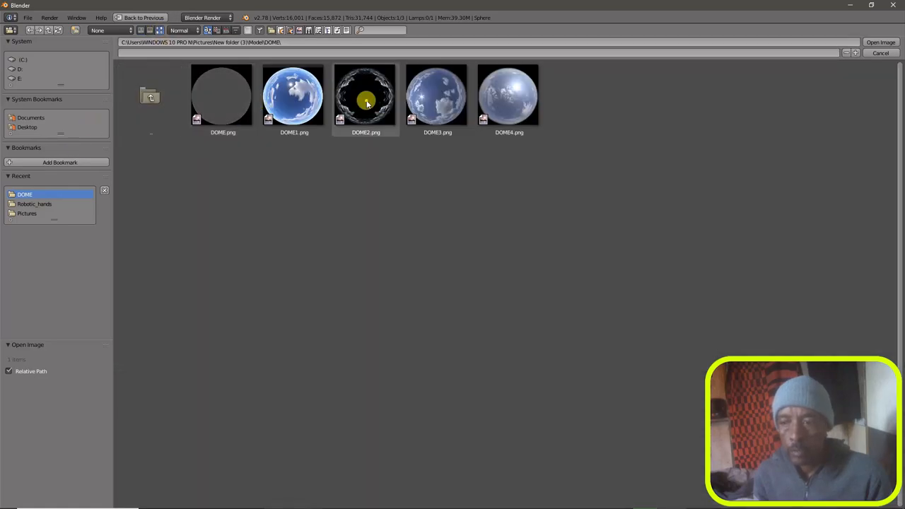
{"action": "left_click", "coordinate": [366, 96]}
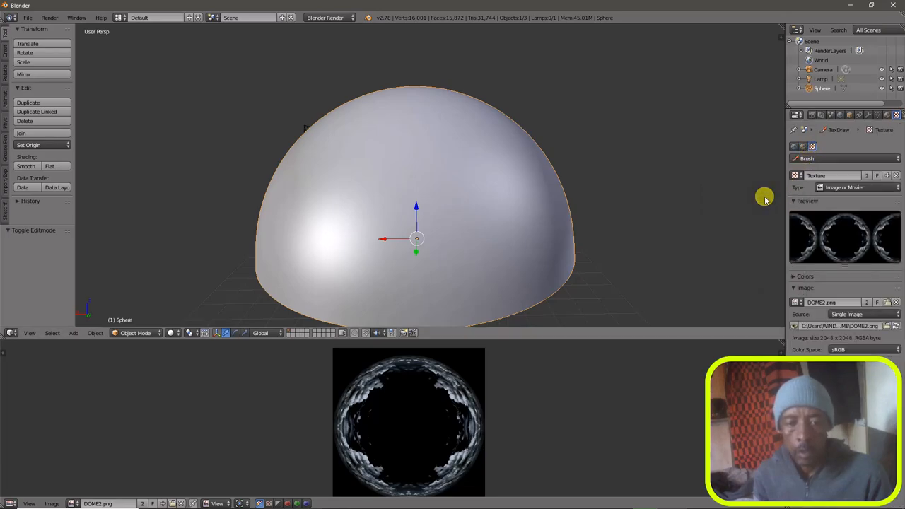
{"action": "left_click", "coordinate": [174, 333]}
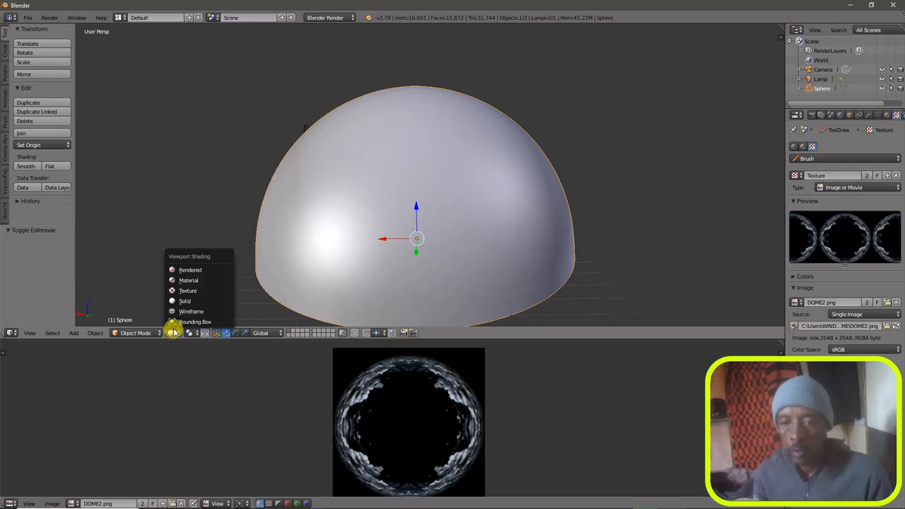
{"action": "left_click", "coordinate": [188, 280]}
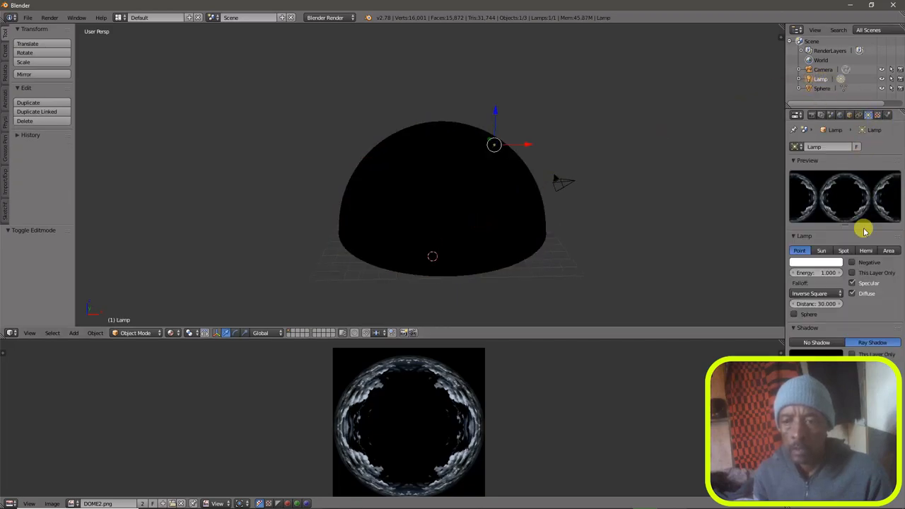
- Change the lamp type to Hemi above the dome, then select the Sphere in the Outliner
{"action": "left_click", "coordinate": [866, 250]}
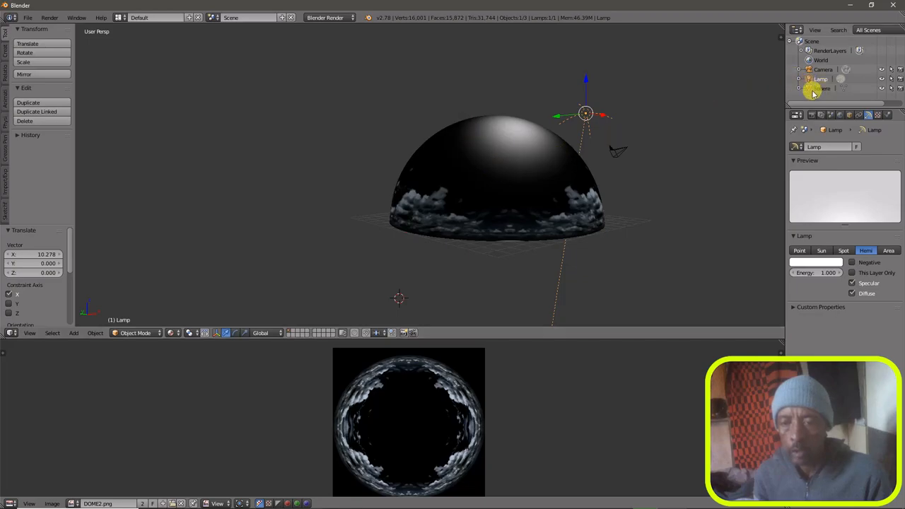
{"action": "left_click", "coordinate": [822, 88]}
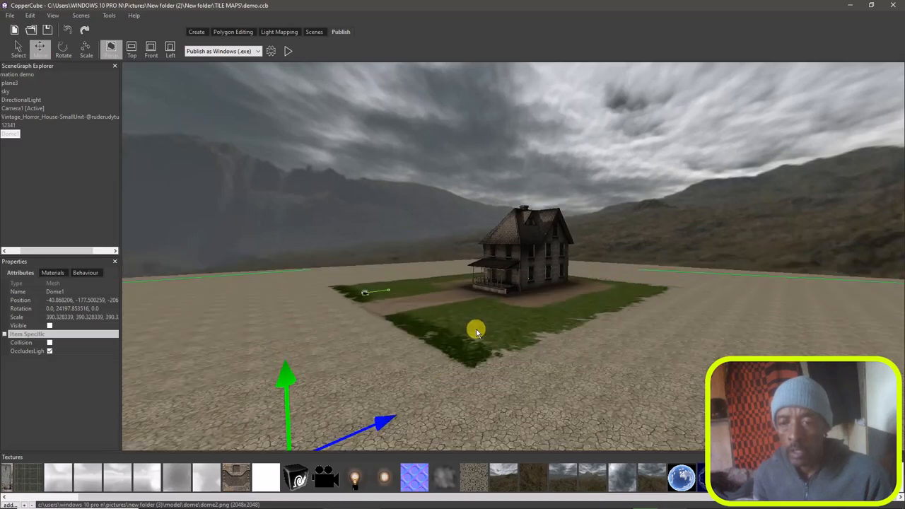
- Make Dome1 visible so its cloud texture surrounds the house, then bring up its material settings
{"action": "left_click", "coordinate": [50, 326]}
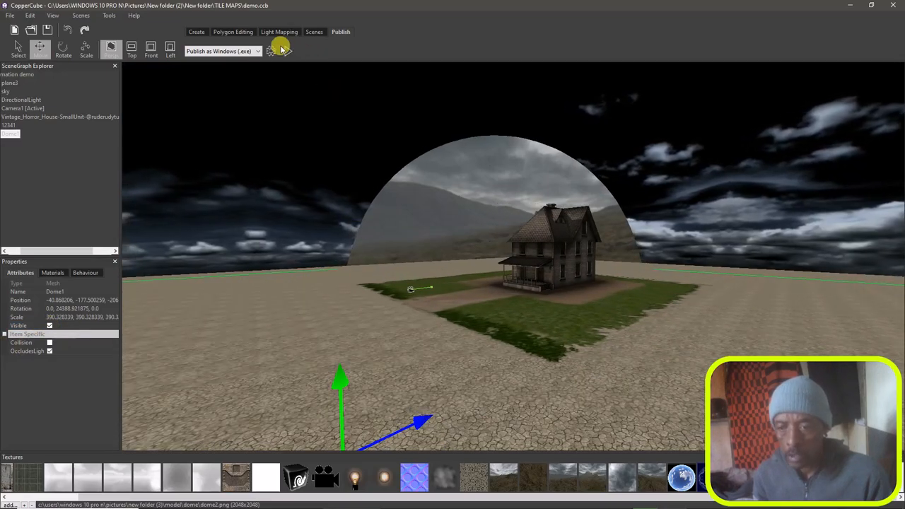
{"action": "left_click", "coordinate": [271, 51]}
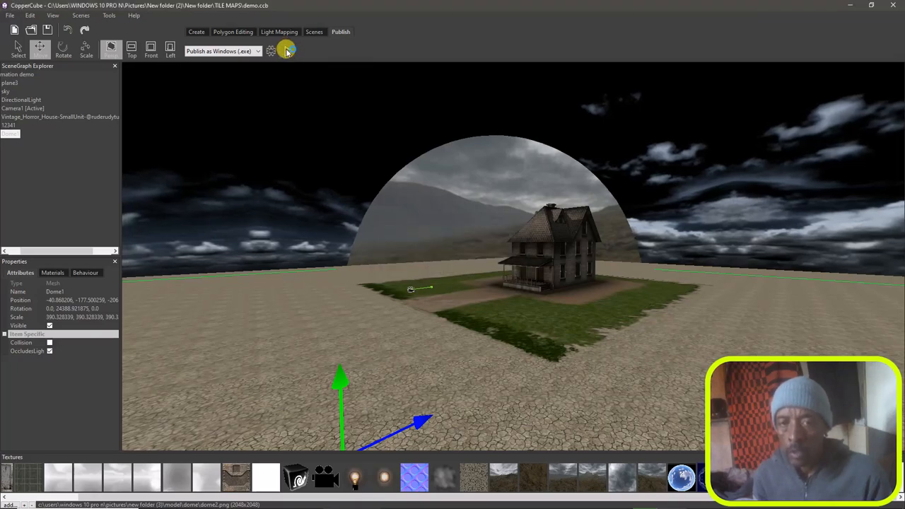
{"action": "left_click", "coordinate": [287, 49]}
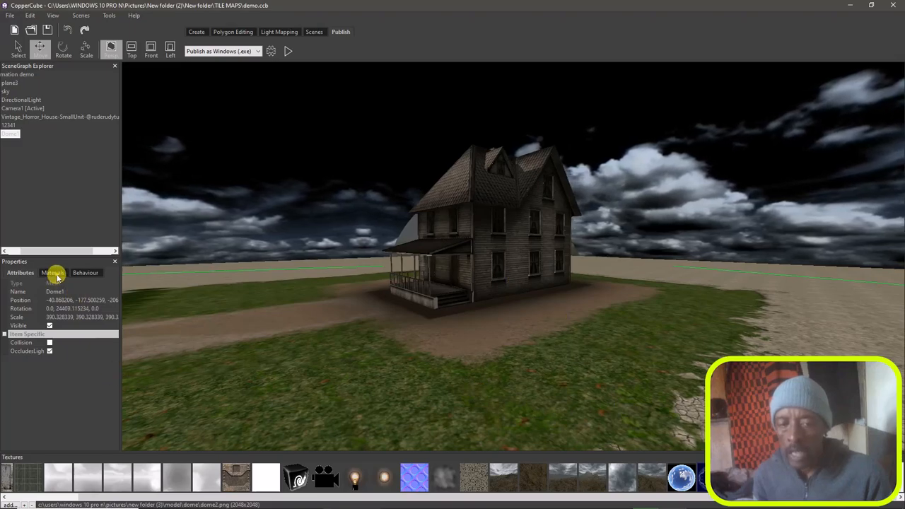
{"action": "left_click", "coordinate": [53, 273]}
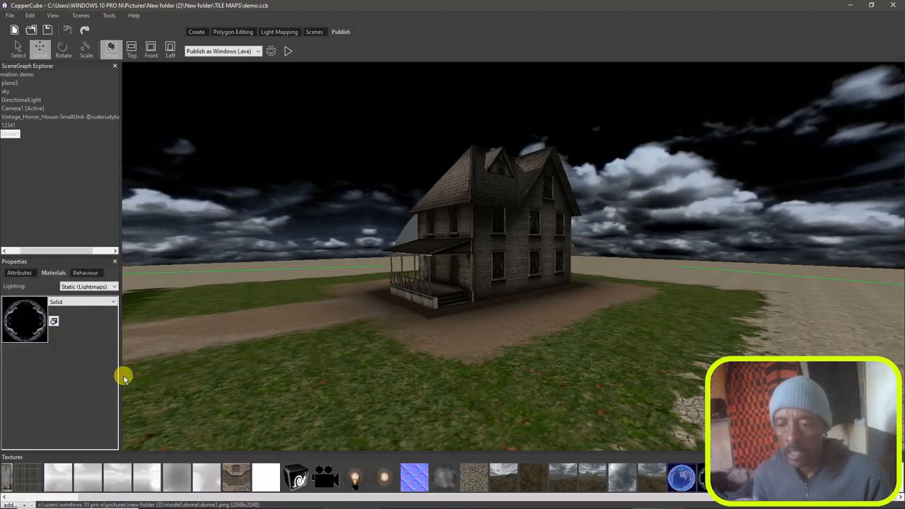